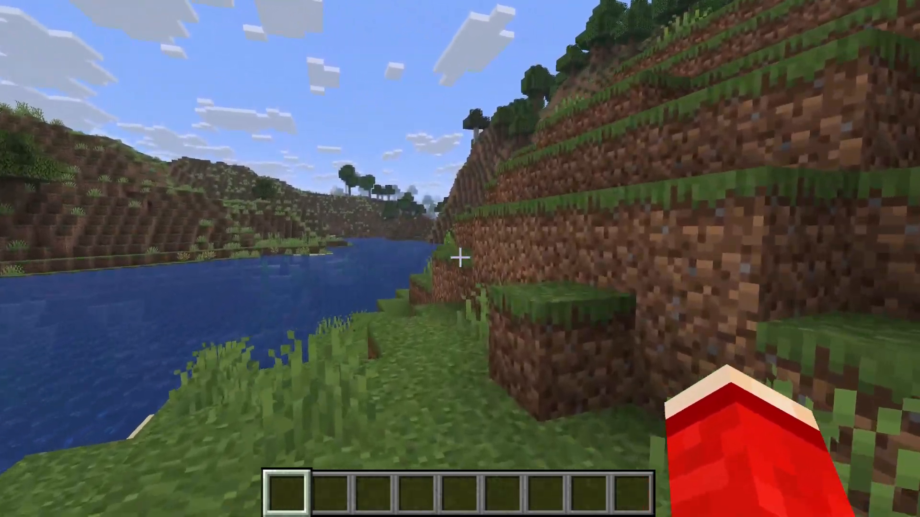
mouse_move(460, 253)
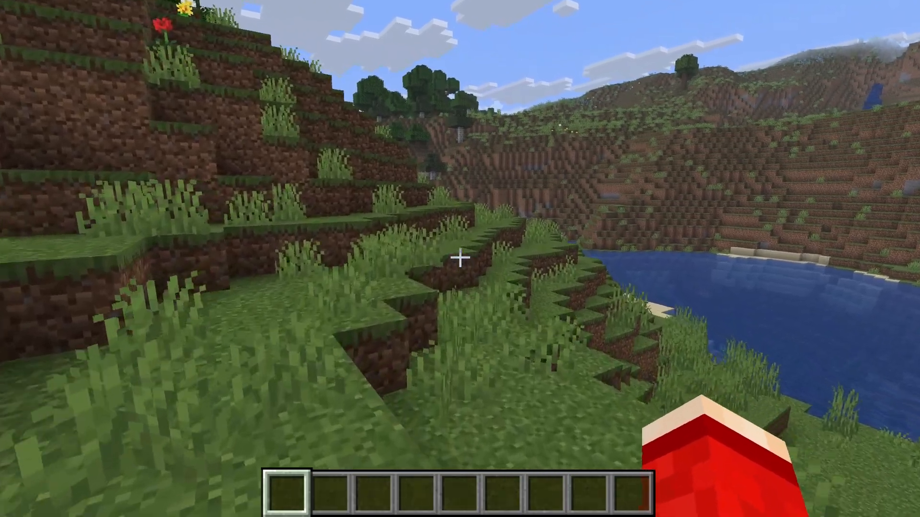
mouse_move(460, 257)
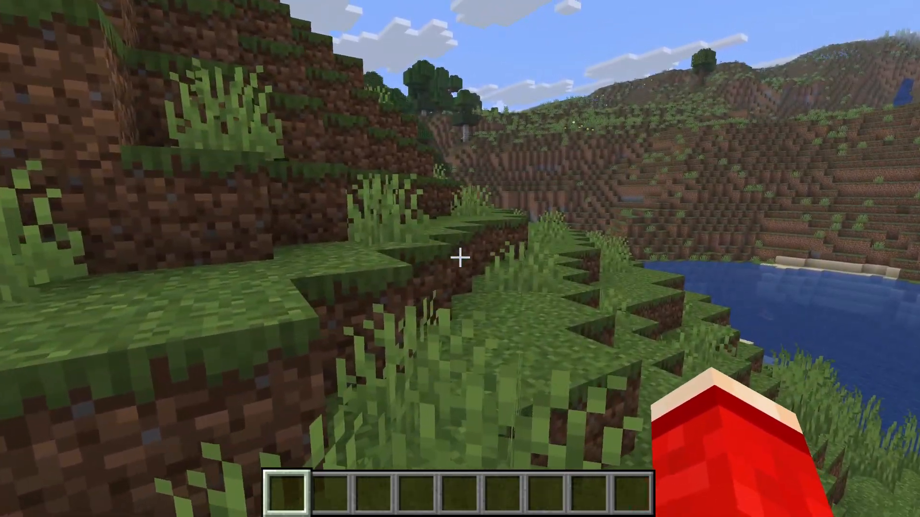
Search Google for 'optifine' and open the official optifine.net result
key(Escape)
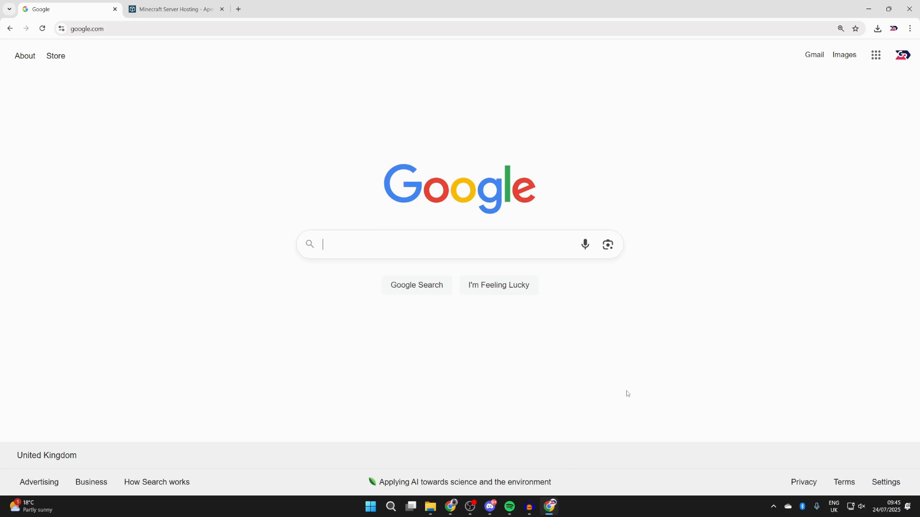
text(optifine)
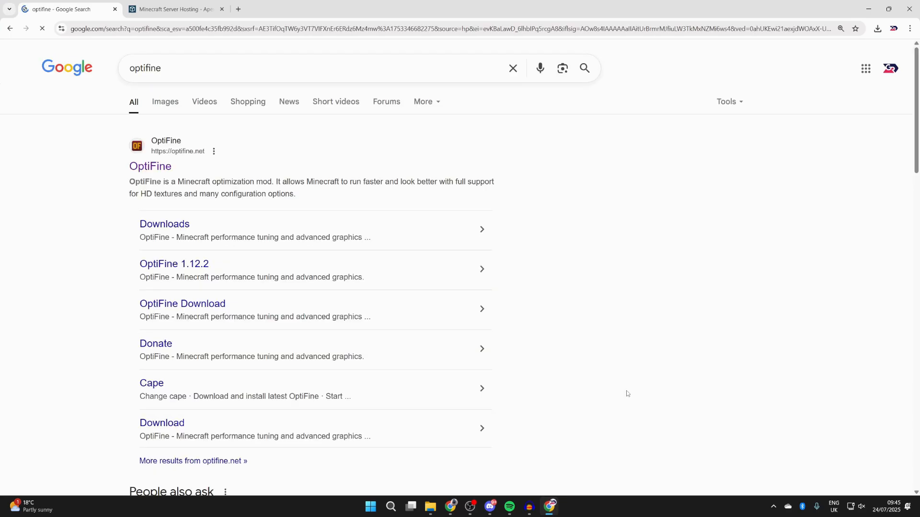
mouse_move(150, 165)
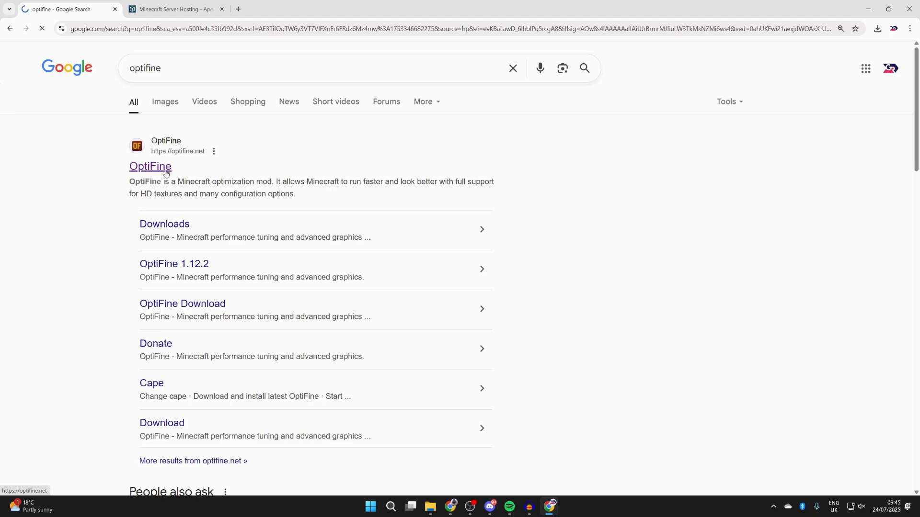
click(150, 166)
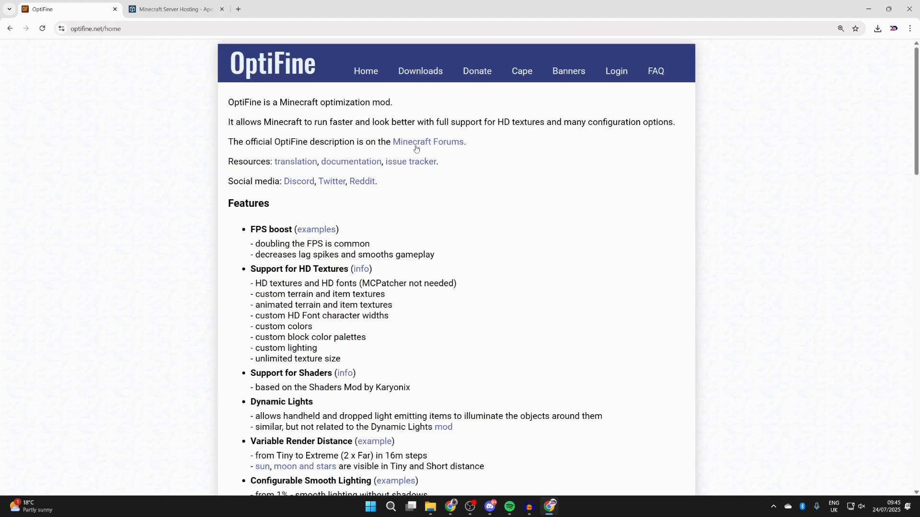
On the Downloads page, expand Minecraft 1.21.8 preview versions and start the HD U J6 pre8 download
click(419, 71)
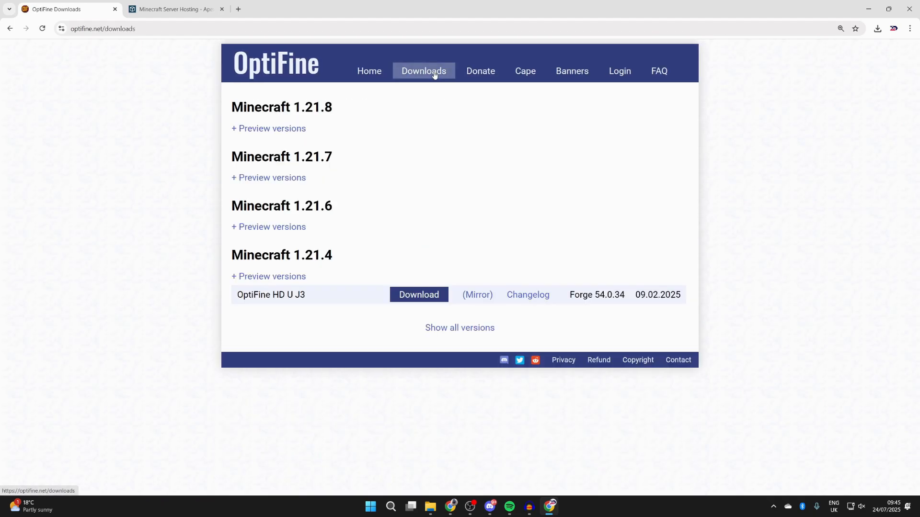
mouse_move(291, 238)
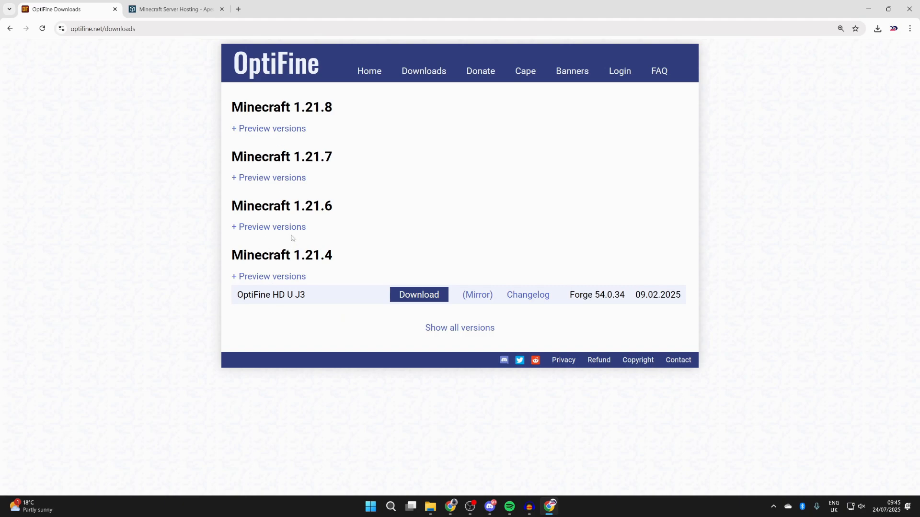
mouse_move(282, 124)
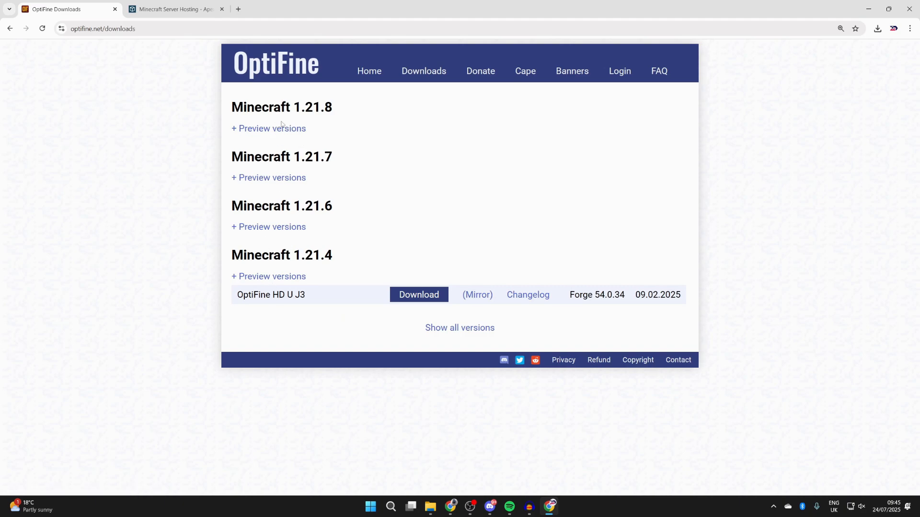
click(269, 127)
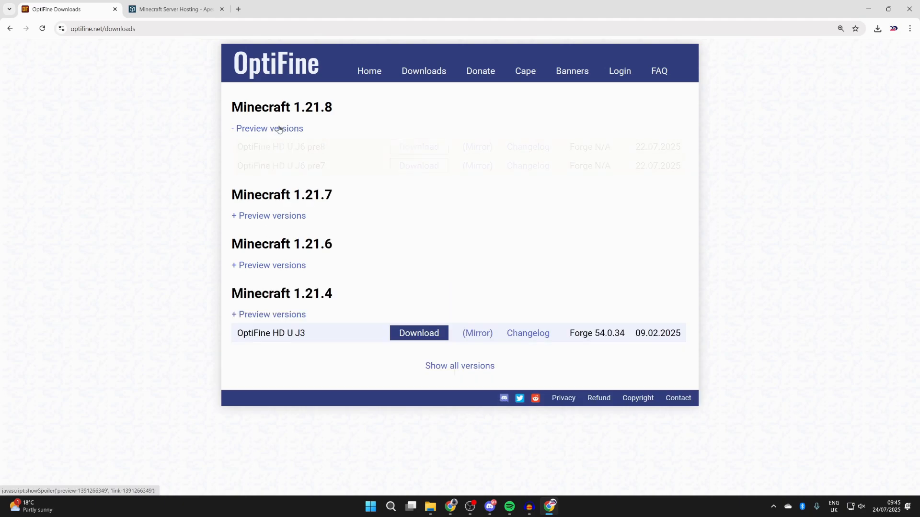
click(269, 127)
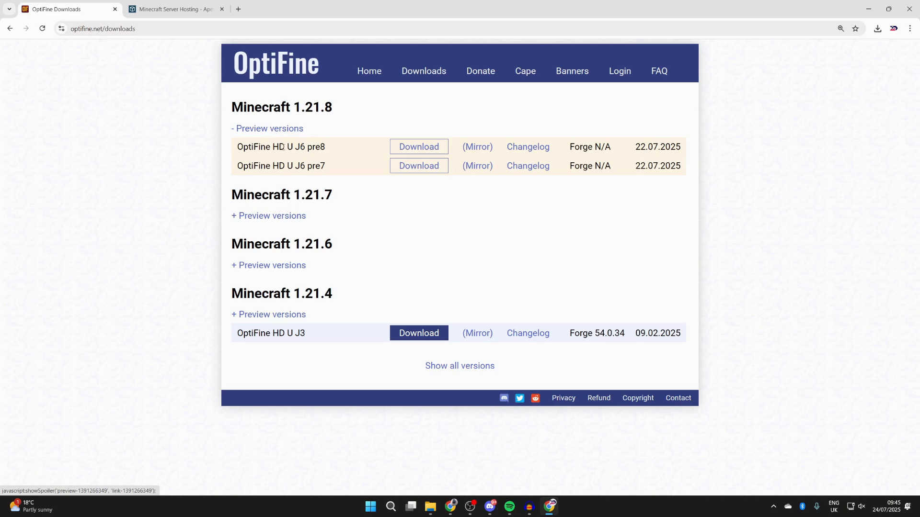
mouse_move(285, 159)
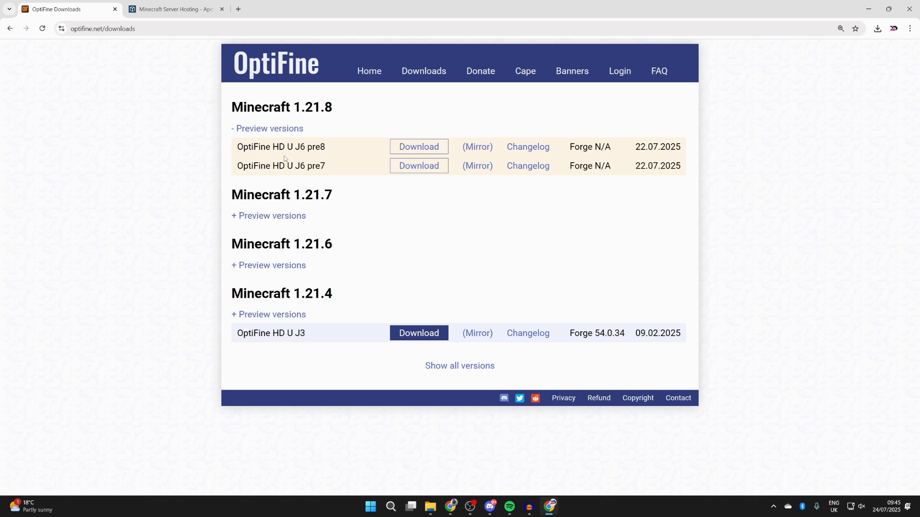
click(419, 147)
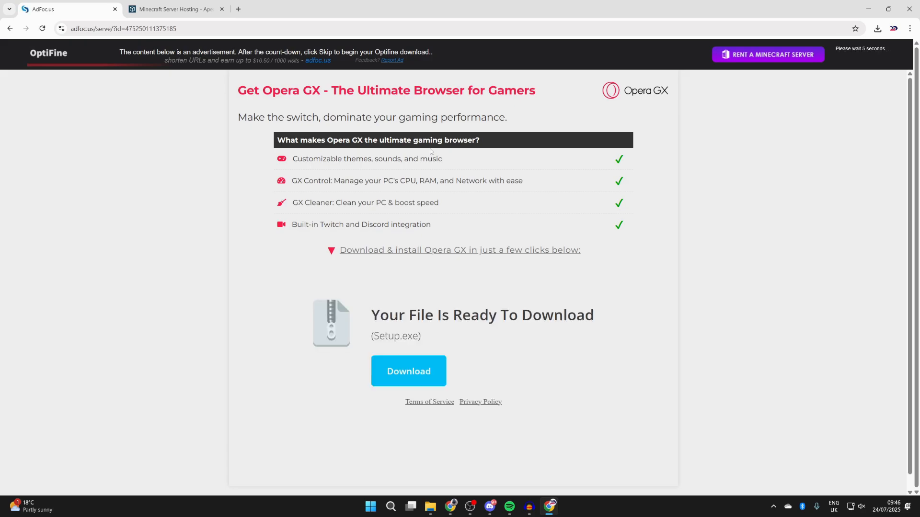
mouse_move(427, 372)
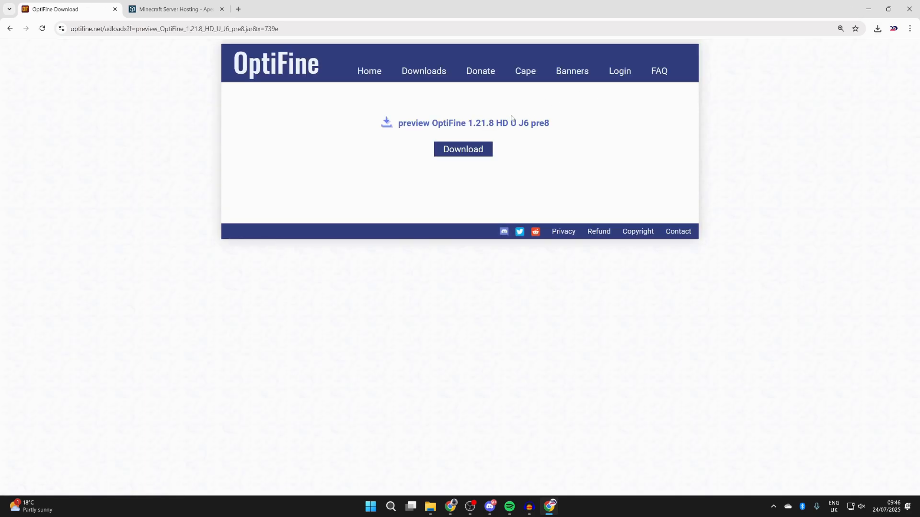
Download the 1.21.8 HD U J6 pre8 jar, check recent downloads, then switch to the Apex hosting tab
click(462, 150)
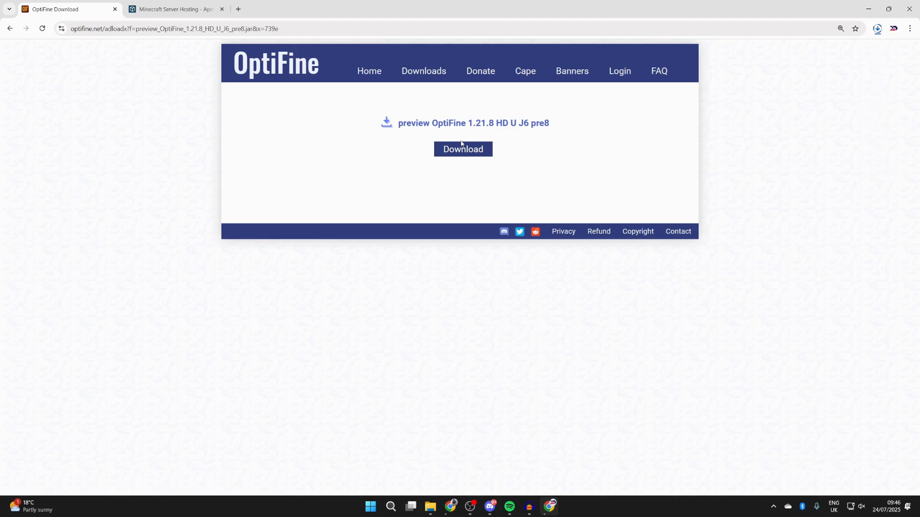
click(462, 150)
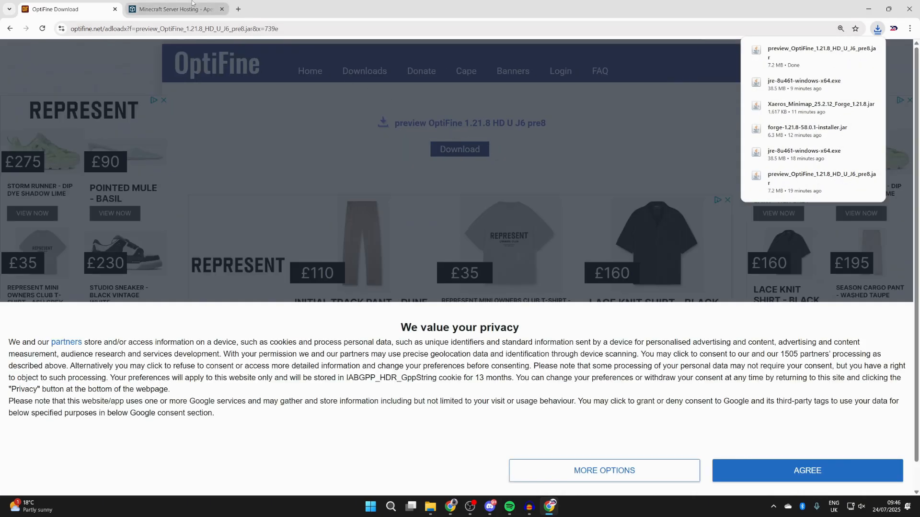
click(176, 9)
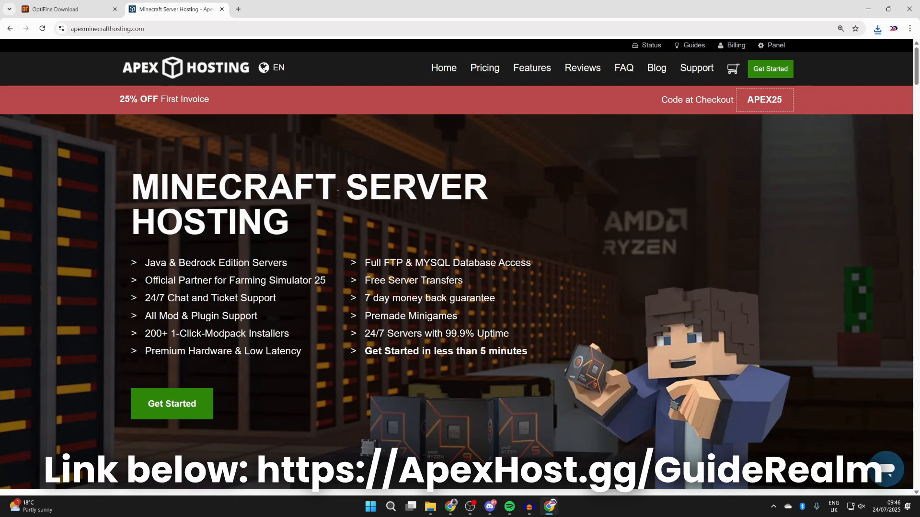
mouse_move(261, 229)
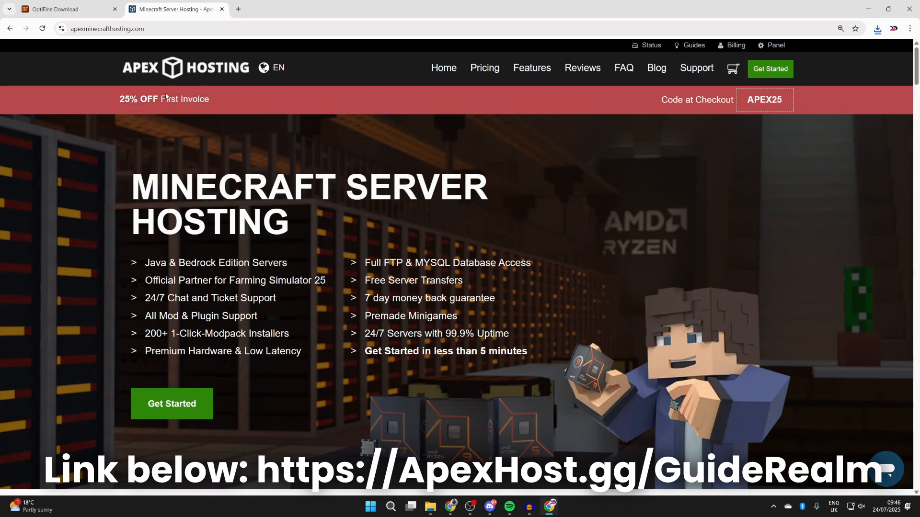
Scroll through the Apex Hosting offer, minimise Chrome and bring up the Downloads folder
scroll(down, 3)
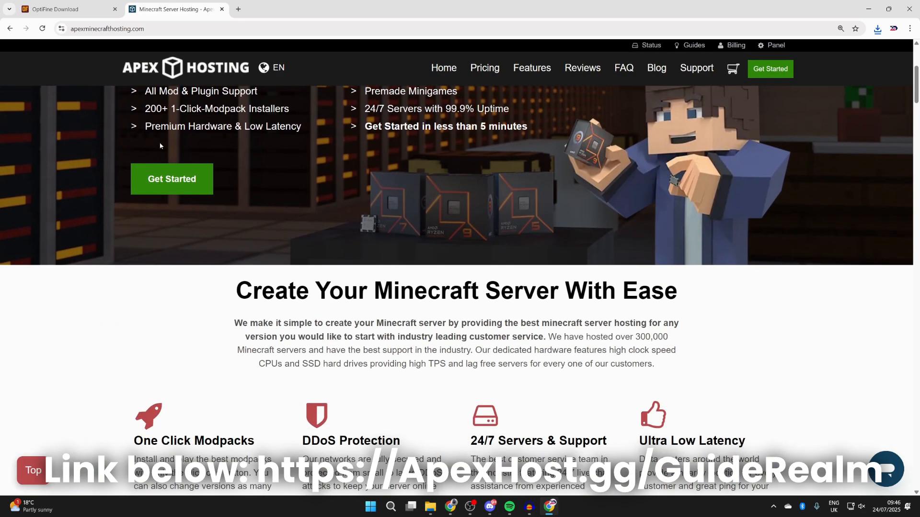
scroll(down, 3)
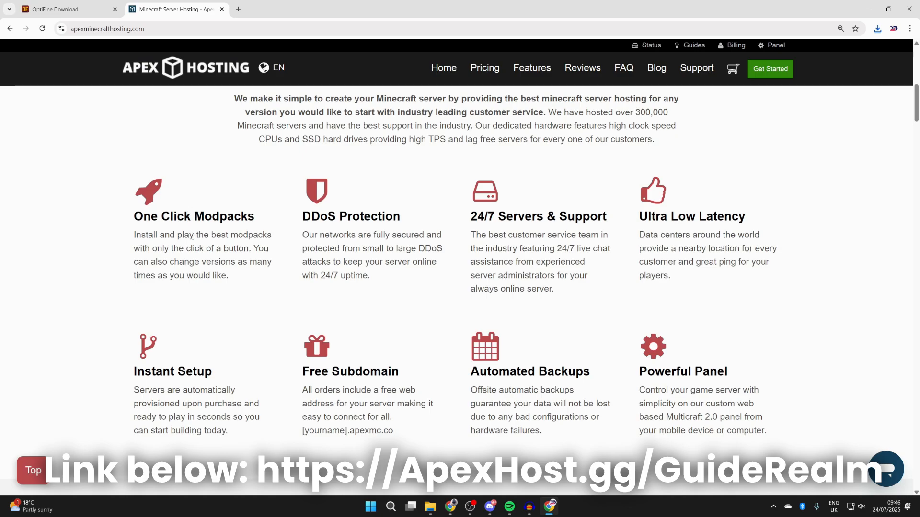
mouse_move(458, 446)
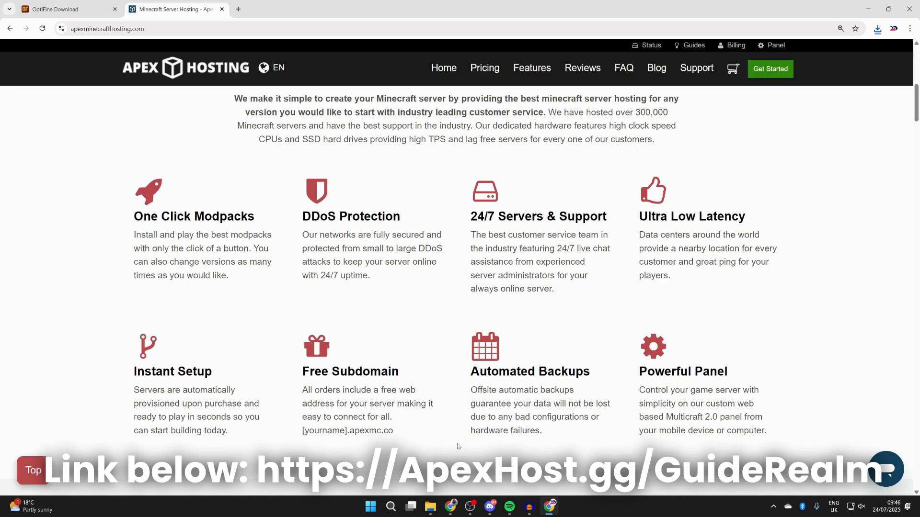
mouse_move(692, 209)
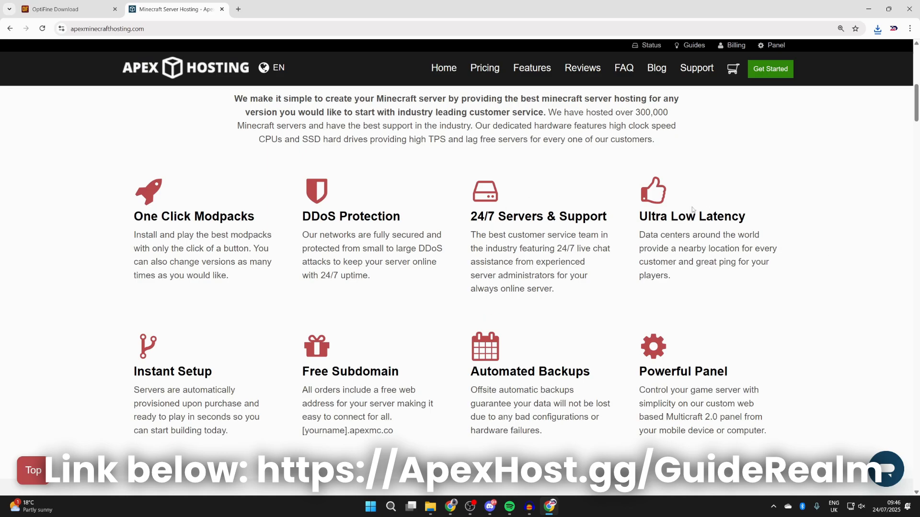
scroll(up, 3)
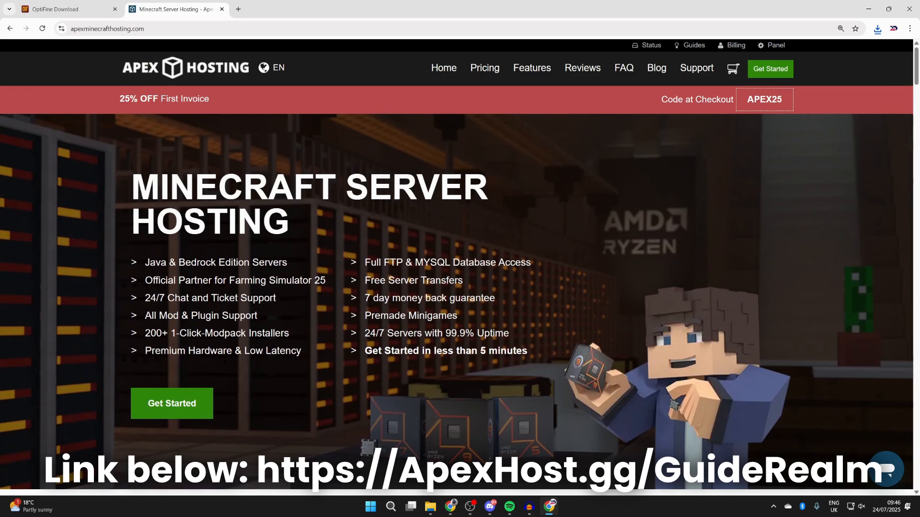
click(887, 8)
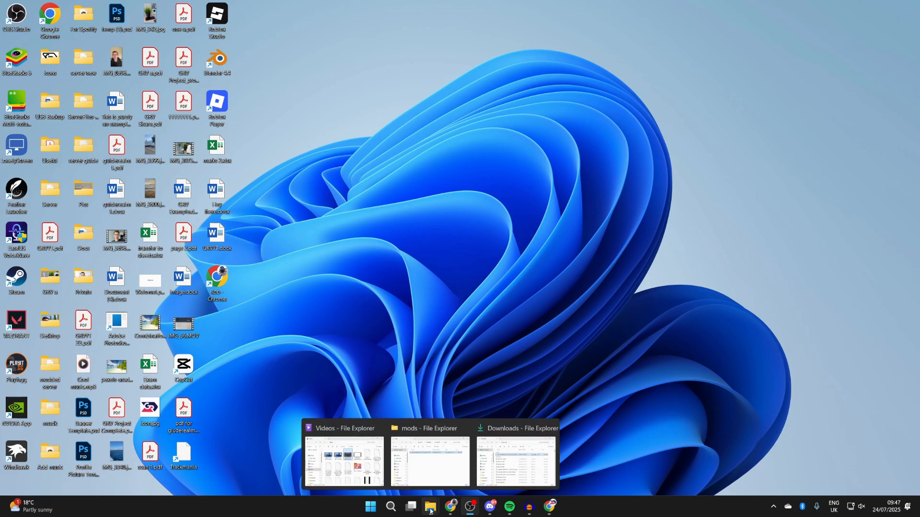
click(515, 460)
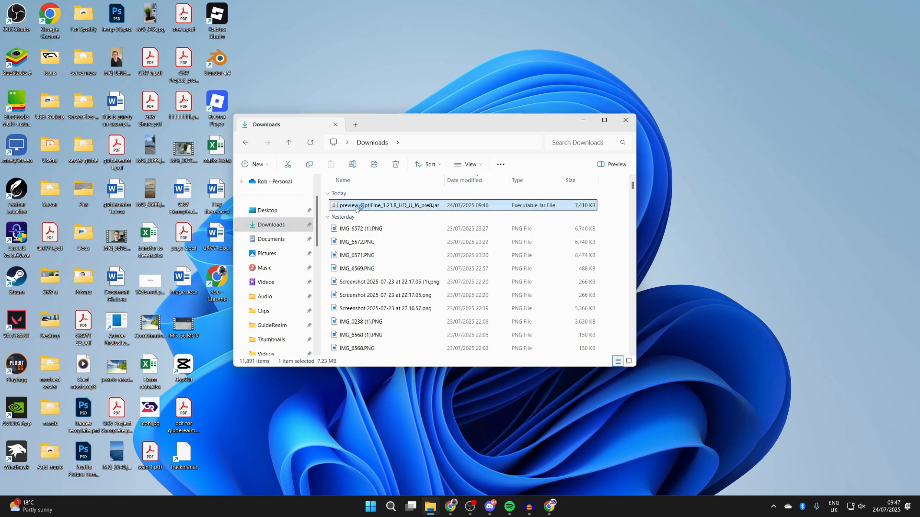
double_click(387, 205)
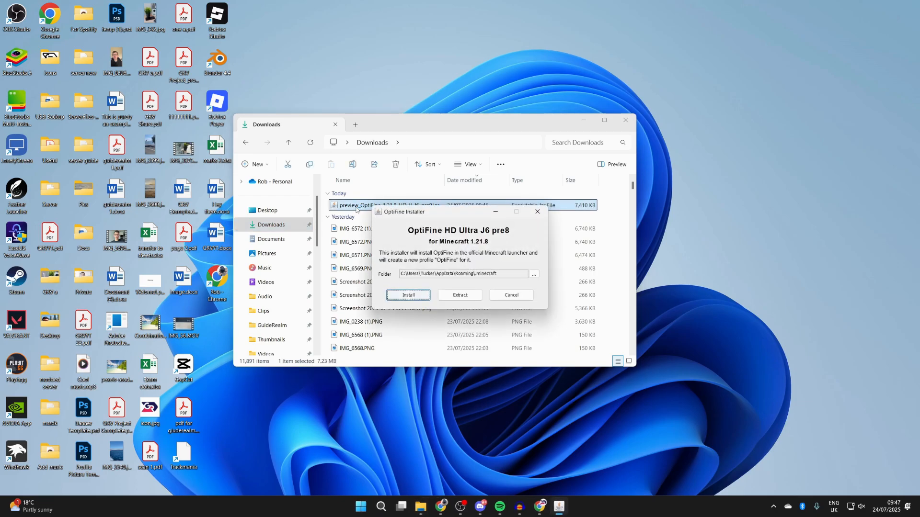
click(509, 295)
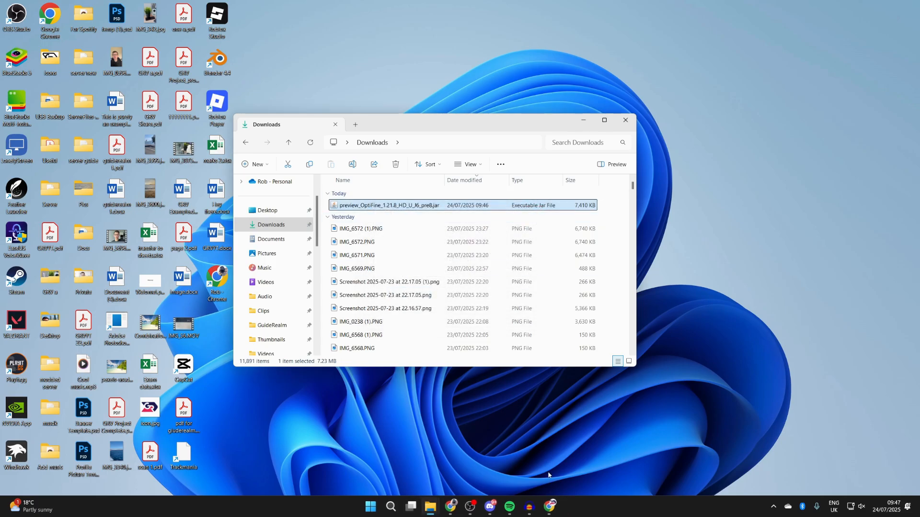
click(550, 511)
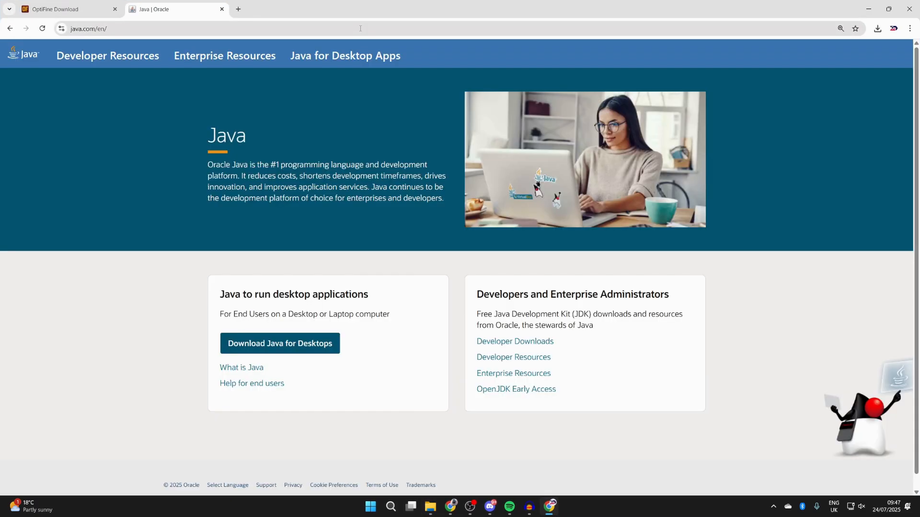
Open the Java for Desktops download page on java.com
click(279, 343)
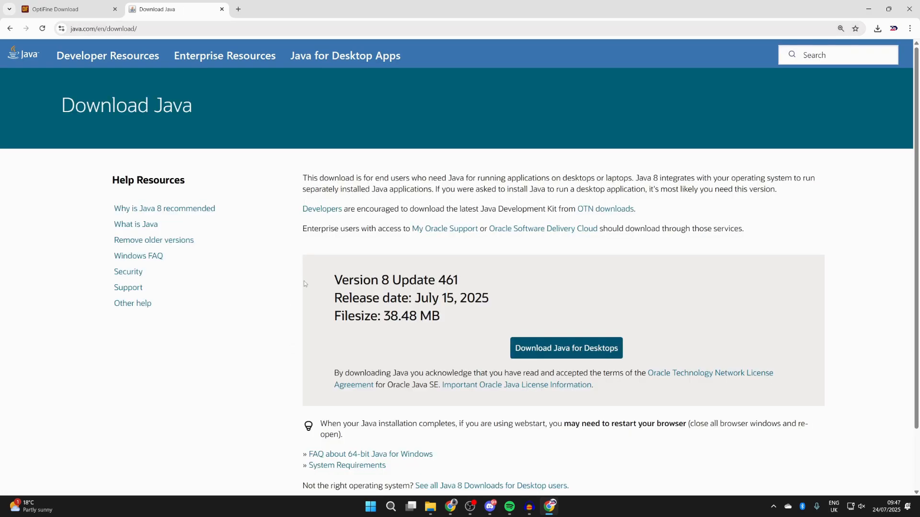
mouse_move(867, 5)
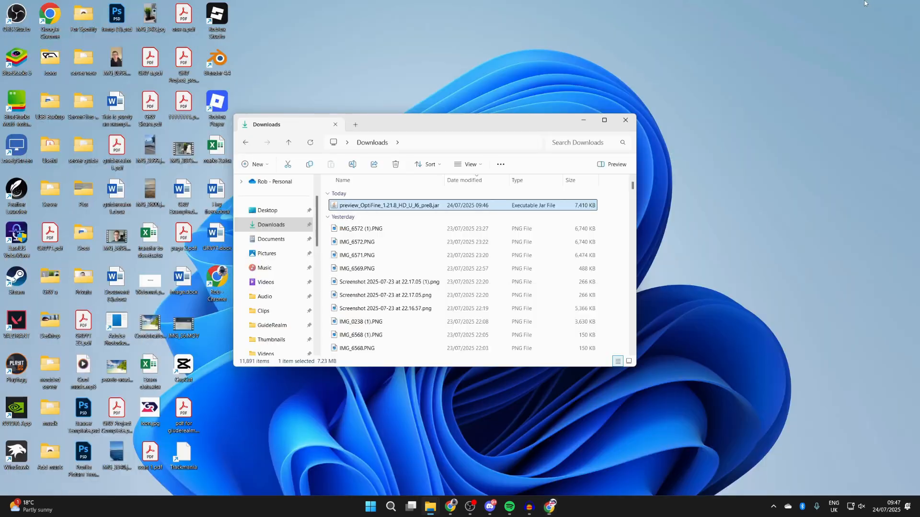
mouse_move(387, 205)
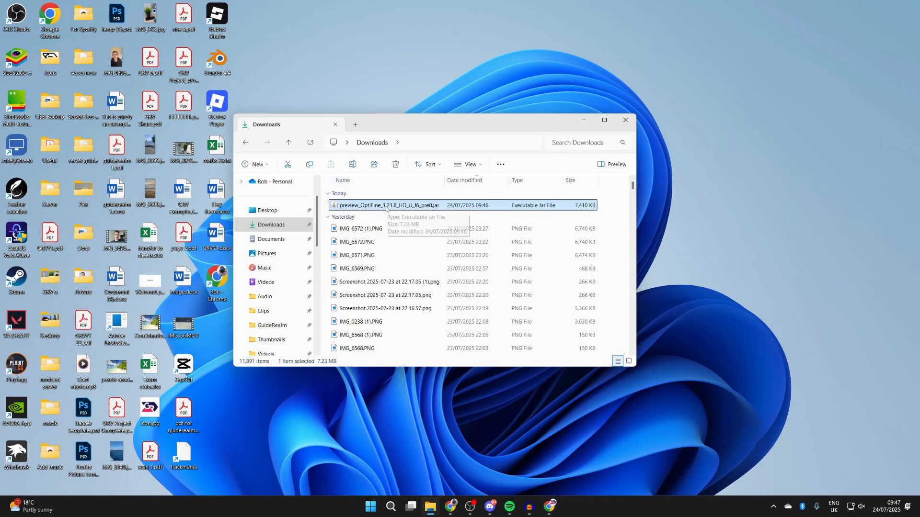
Open the OptiFine jar with Java(TM) Platform SE binary via Open with
right_click(387, 205)
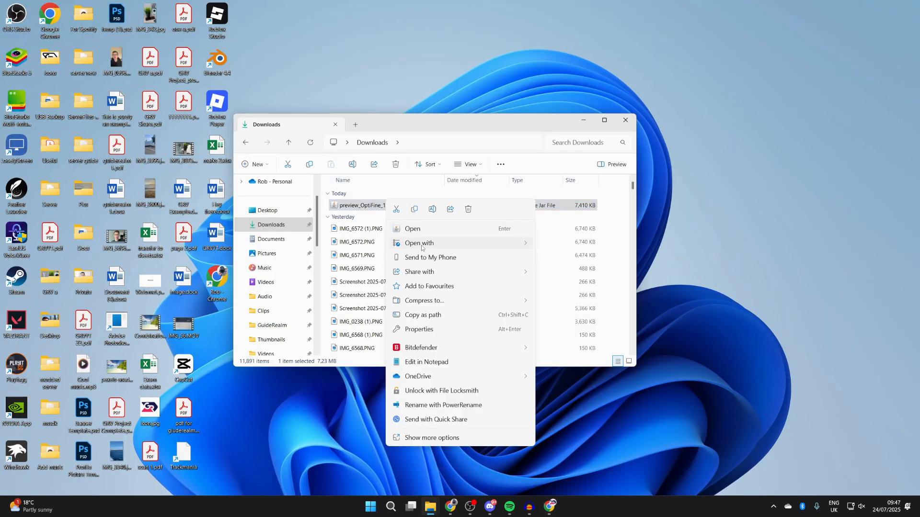
click(418, 243)
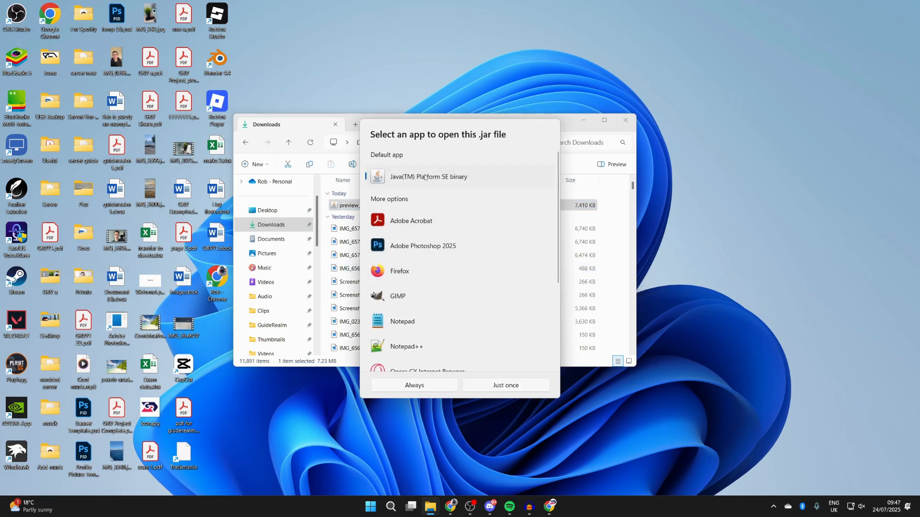
click(505, 386)
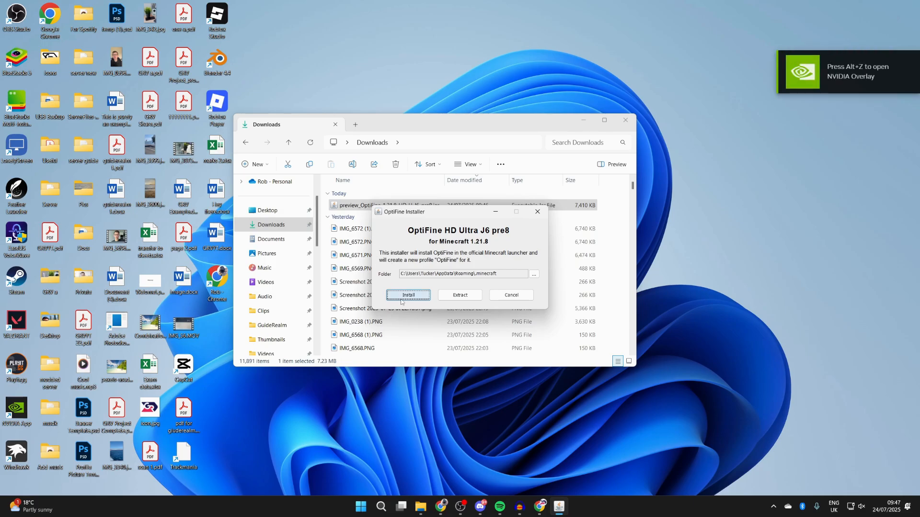
mouse_move(462, 287)
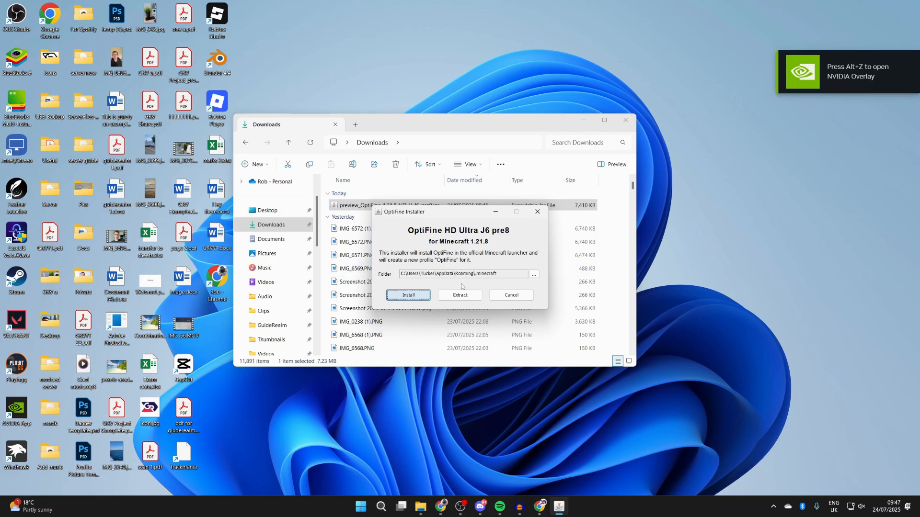
Install OptiFine into the Minecraft folder, confirm success, and start the Minecraft Launcher
click(408, 295)
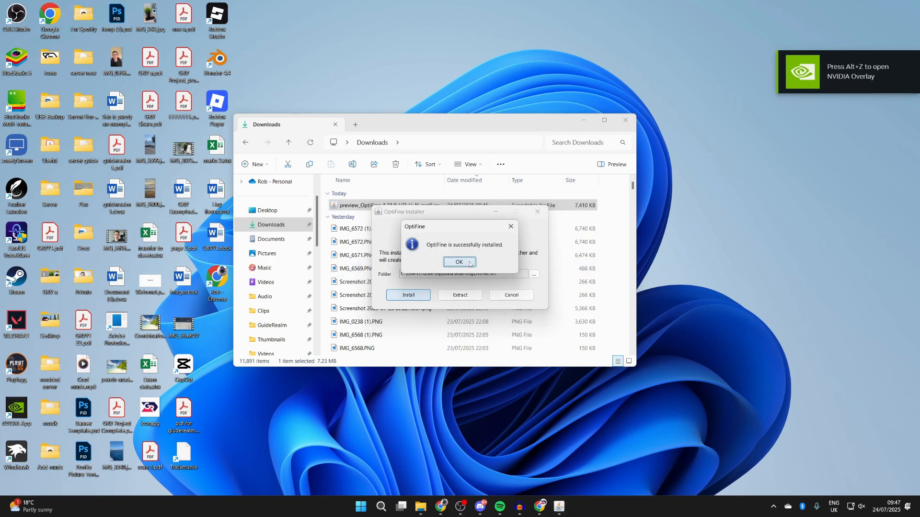
click(459, 262)
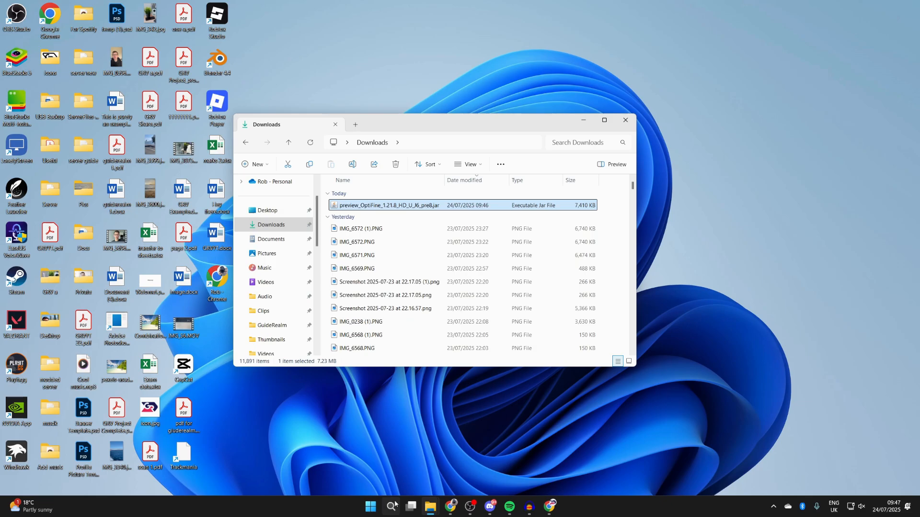
double_click(387, 205)
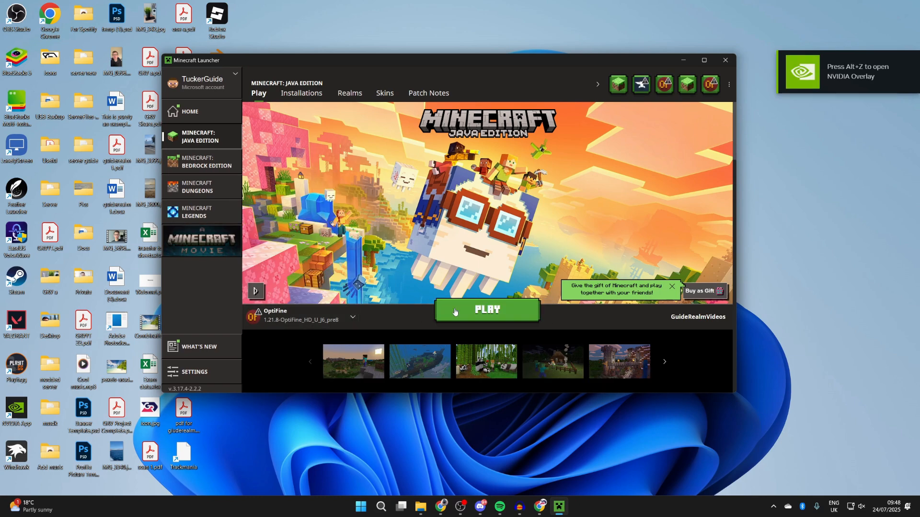
Launch Minecraft with the 1.21.8-OptiFine_HD_U_J6_pre8 profile via PLAY
click(487, 309)
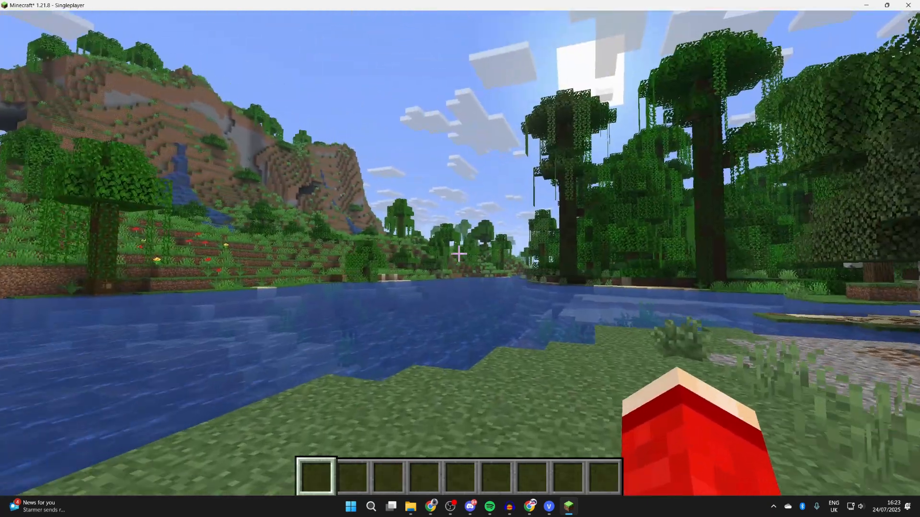
Pause the game and view Video Settings showing OptiFine HD J6_pre8 Ultra loaded
key(Escape)
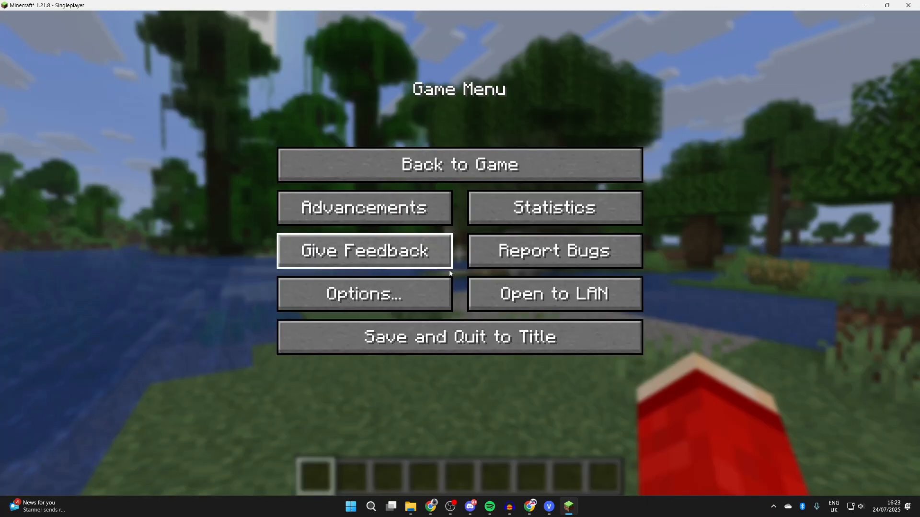
click(364, 294)
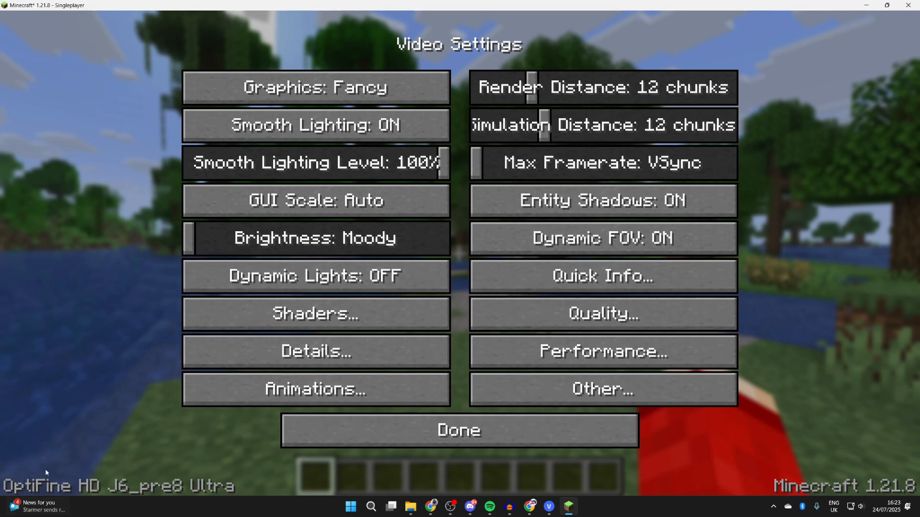
mouse_move(451, 209)
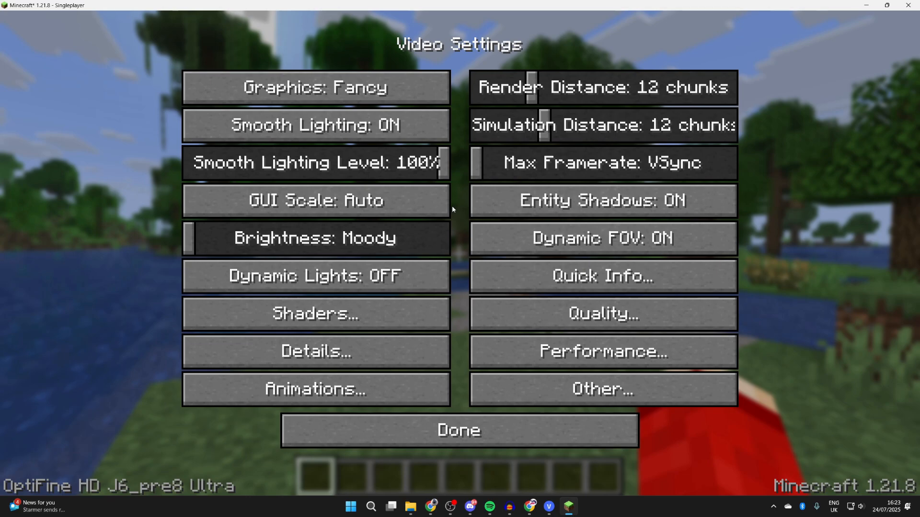
mouse_move(316, 352)
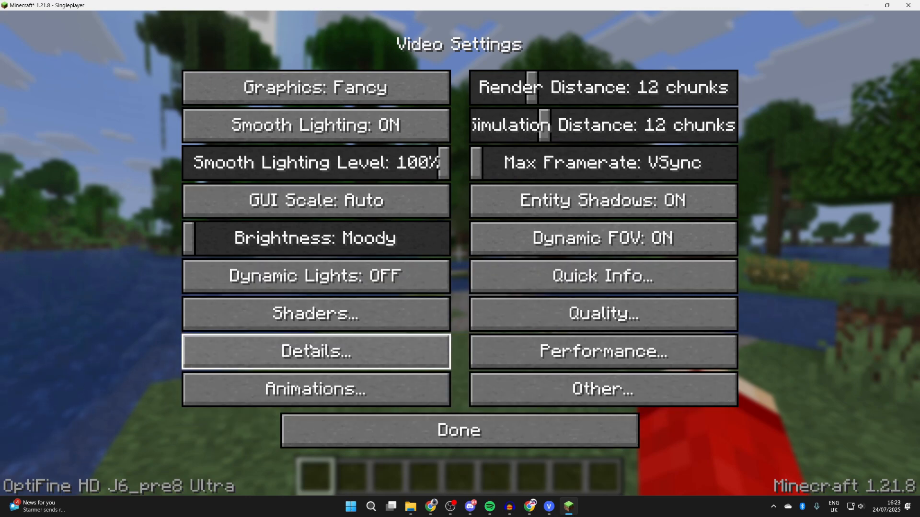
mouse_move(257, 302)
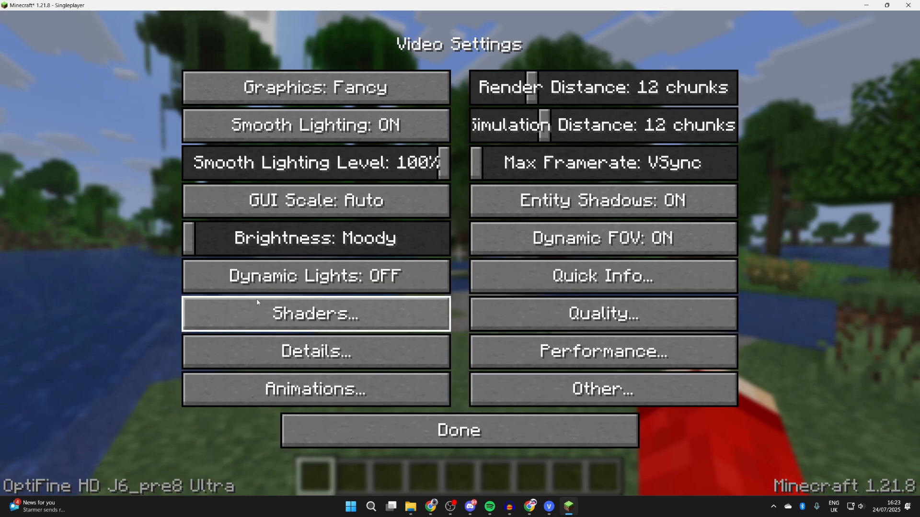
click(458, 429)
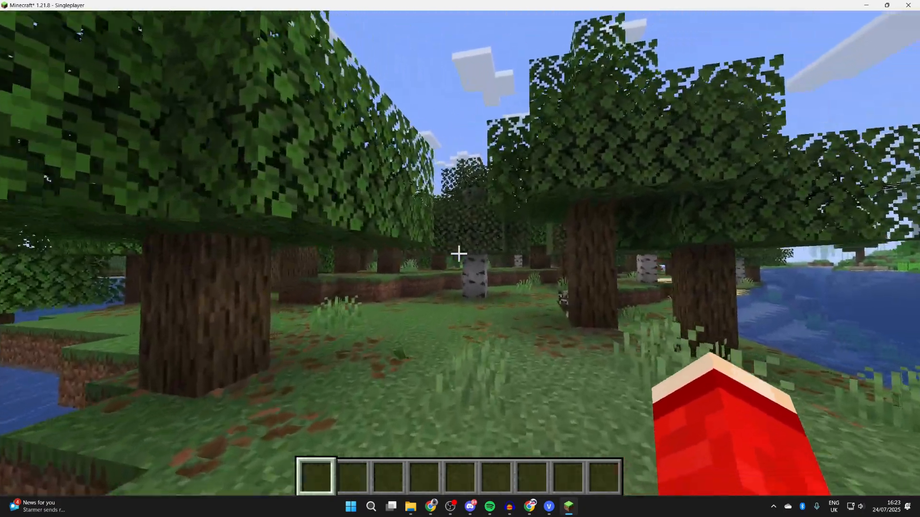
mouse_move(460, 253)
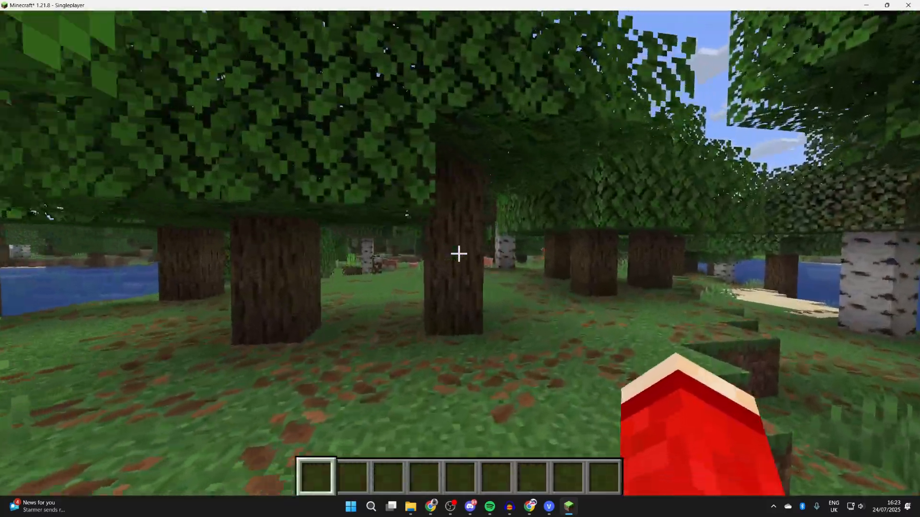
mouse_move(460, 254)
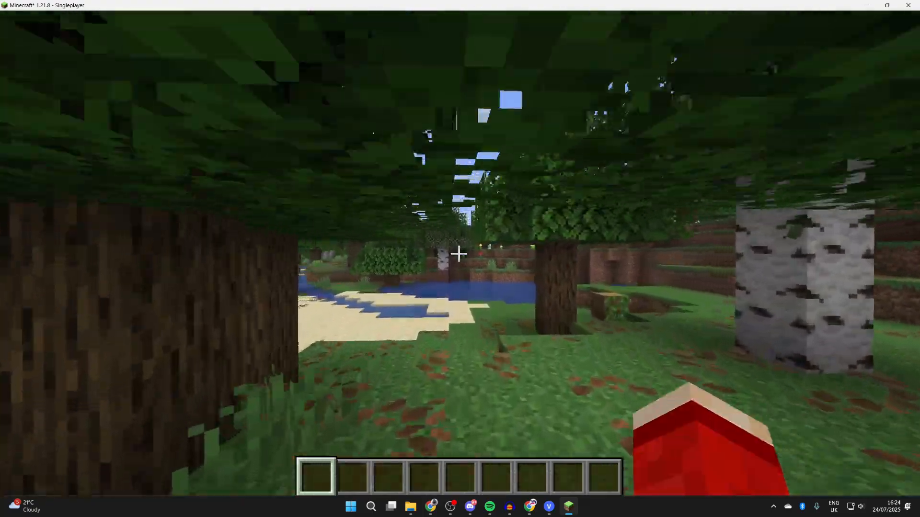
mouse_move(460, 253)
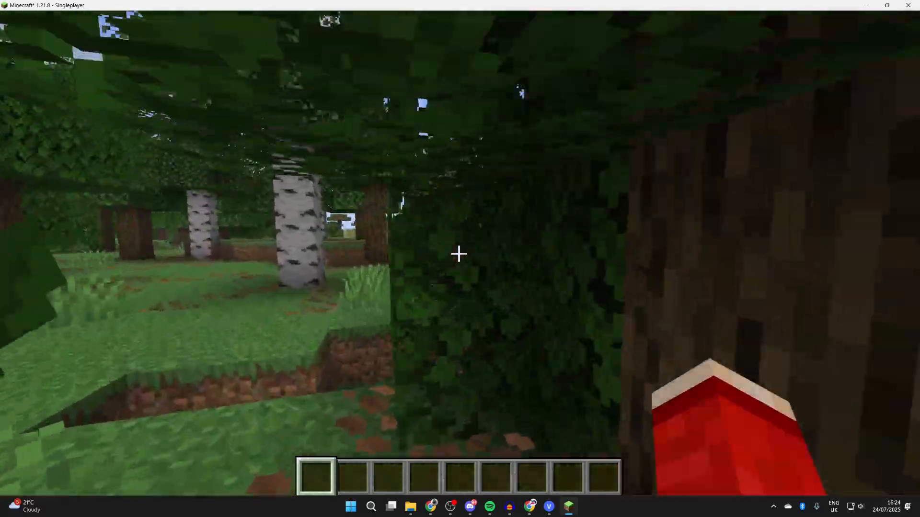
mouse_move(460, 254)
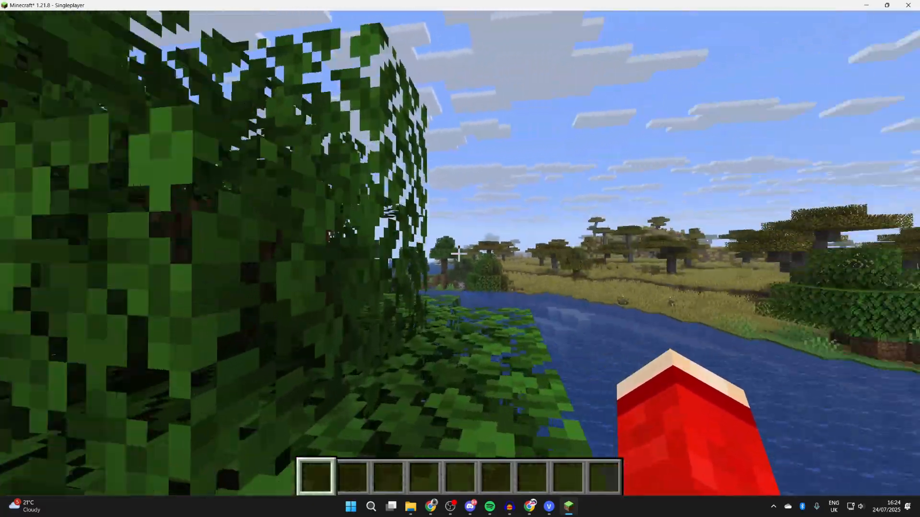